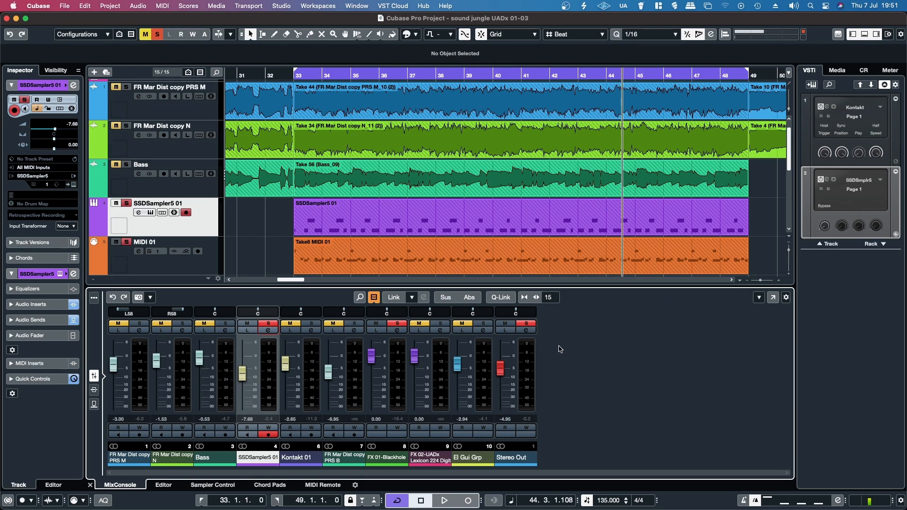
{"action": "mouse_move", "coordinate": [589, 357]}
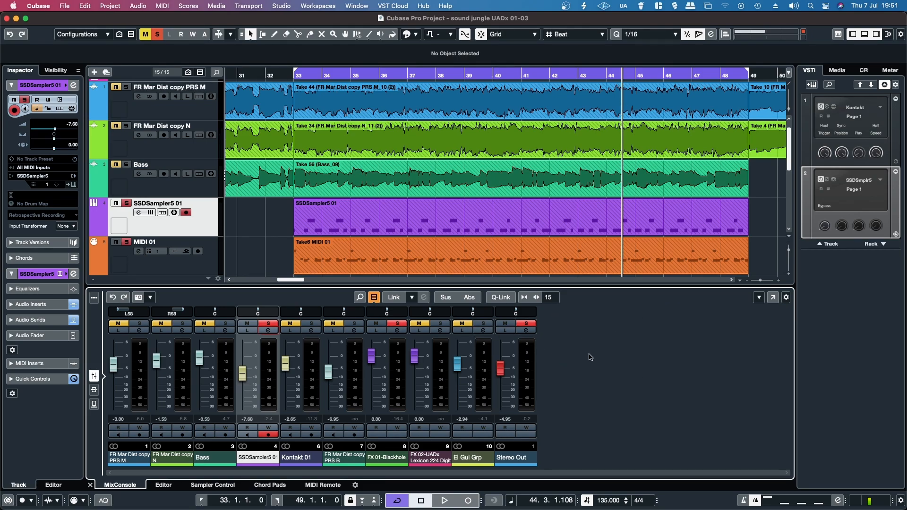
{"action": "mouse_move", "coordinate": [613, 320]}
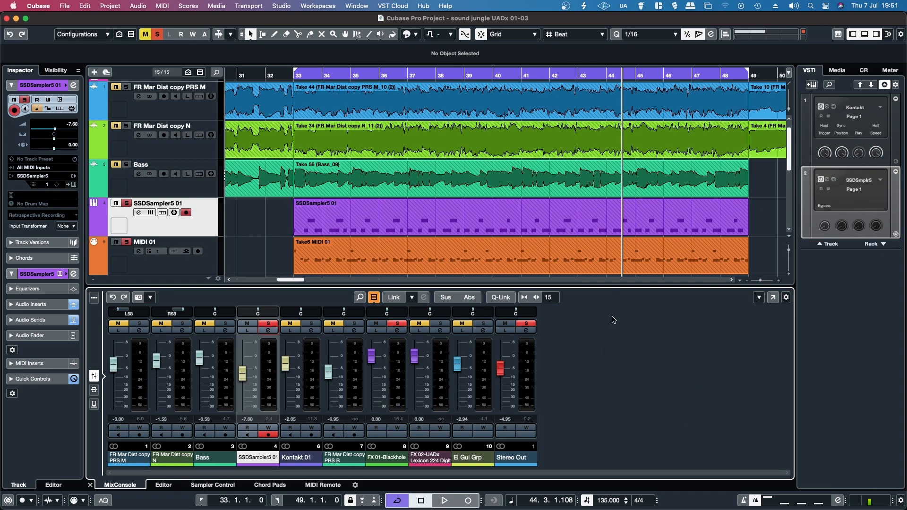
{"action": "mouse_move", "coordinate": [627, 365]}
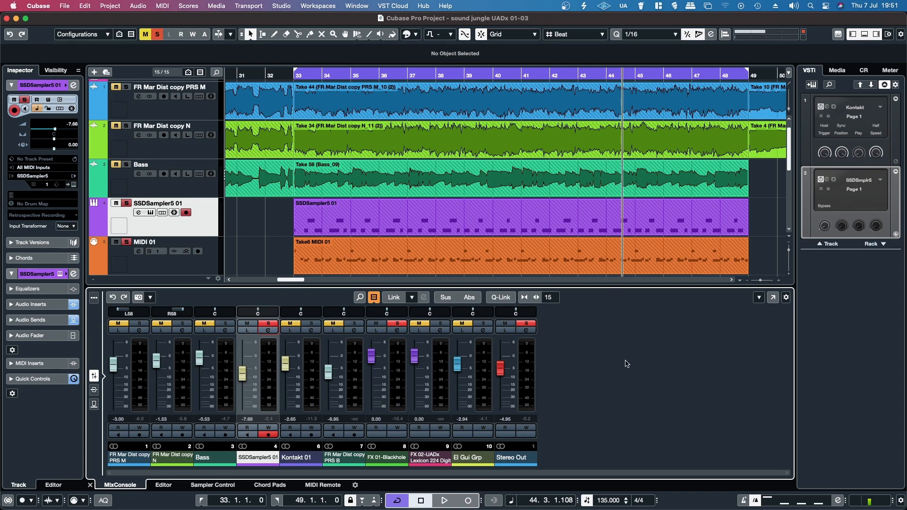
{"action": "mouse_move", "coordinate": [477, 422]}
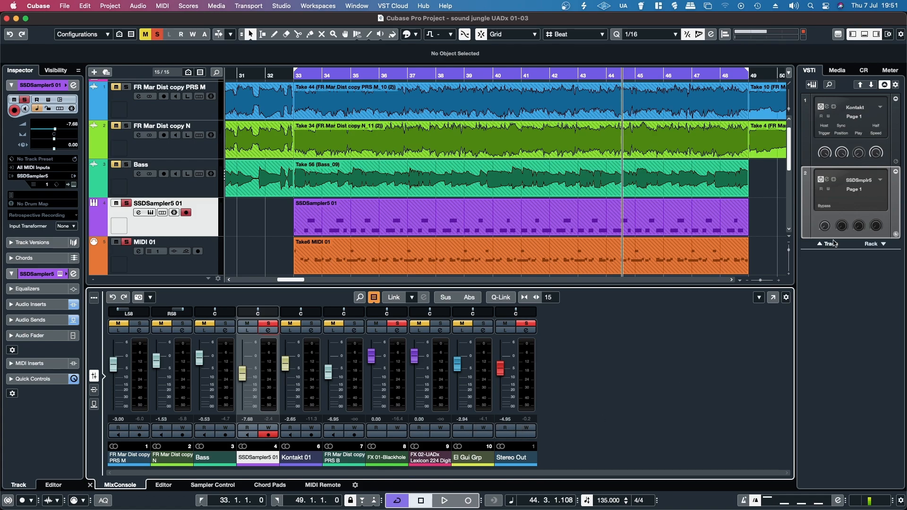
{"action": "mouse_move", "coordinate": [850, 223]}
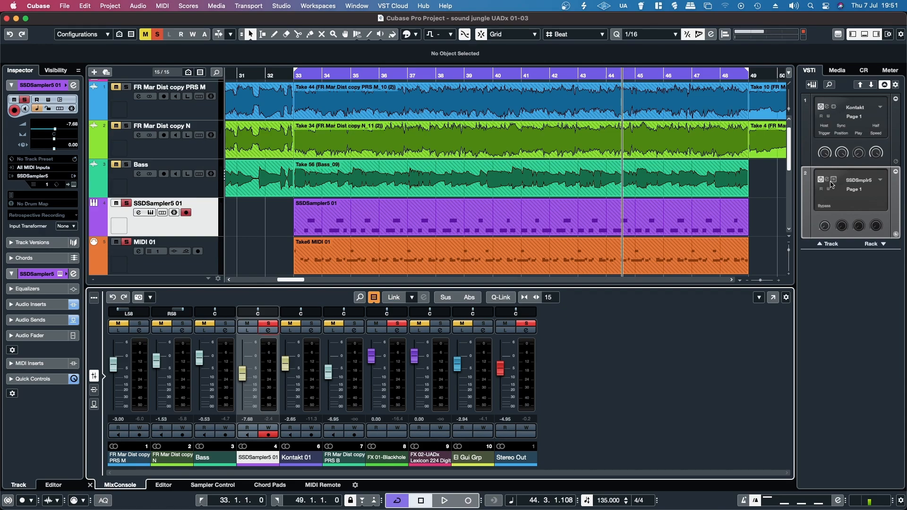
{"action": "mouse_move", "coordinate": [272, 352]}
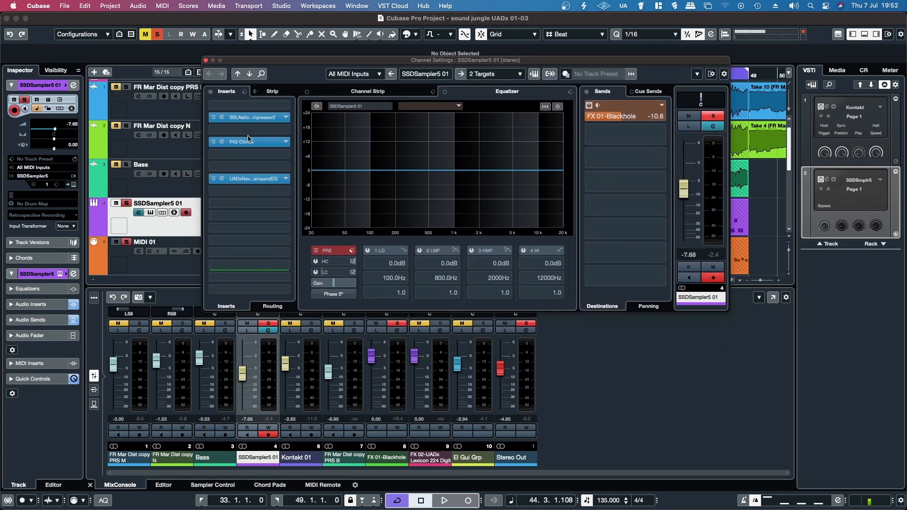
{"action": "mouse_move", "coordinate": [267, 118]}
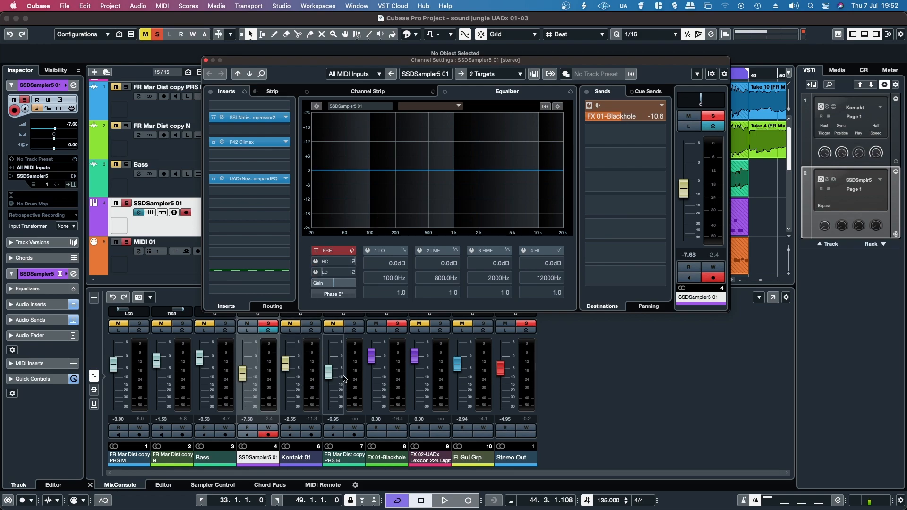
Step: Activate SSDSampler5 outputs #2 to #10 from its Input/Output Options in the VSTi rack
{"action": "left_click_drag", "start_coordinate": [405, 60], "coordinate": [415, 78]}
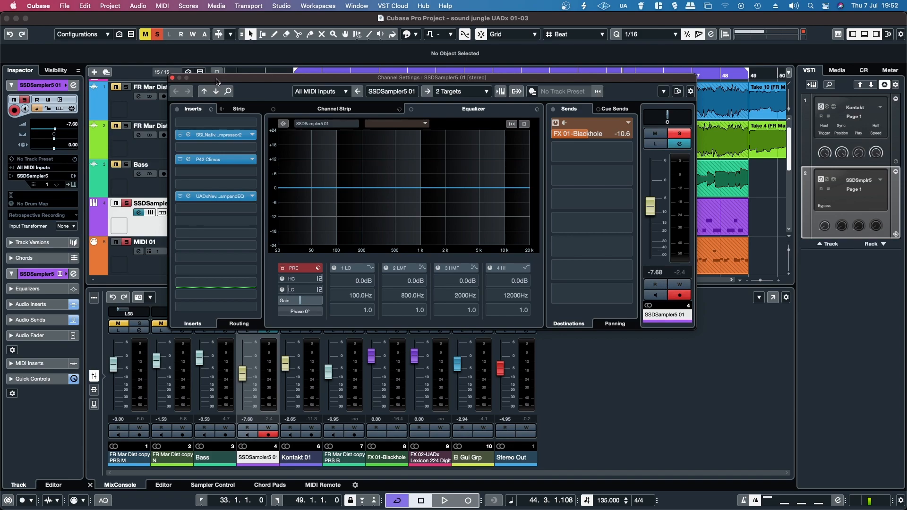
{"action": "left_click", "coordinate": [444, 501]}
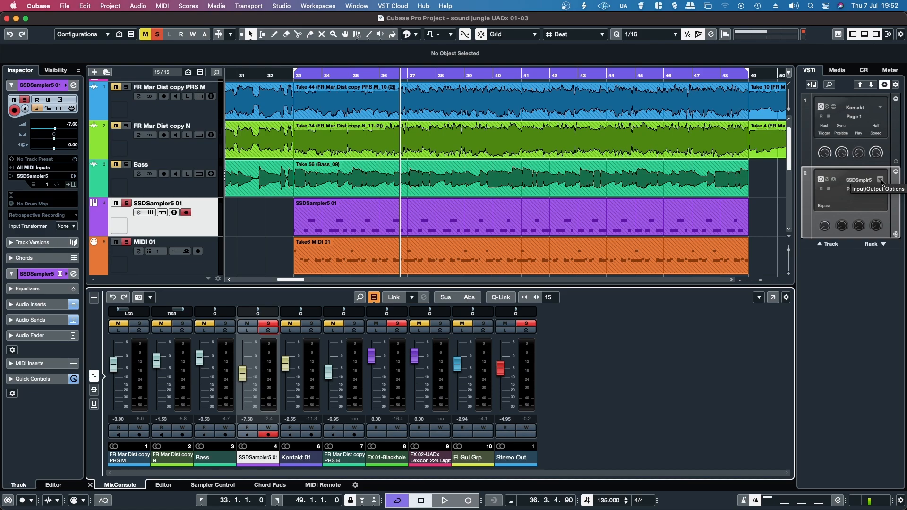
{"action": "left_click", "coordinate": [879, 179]}
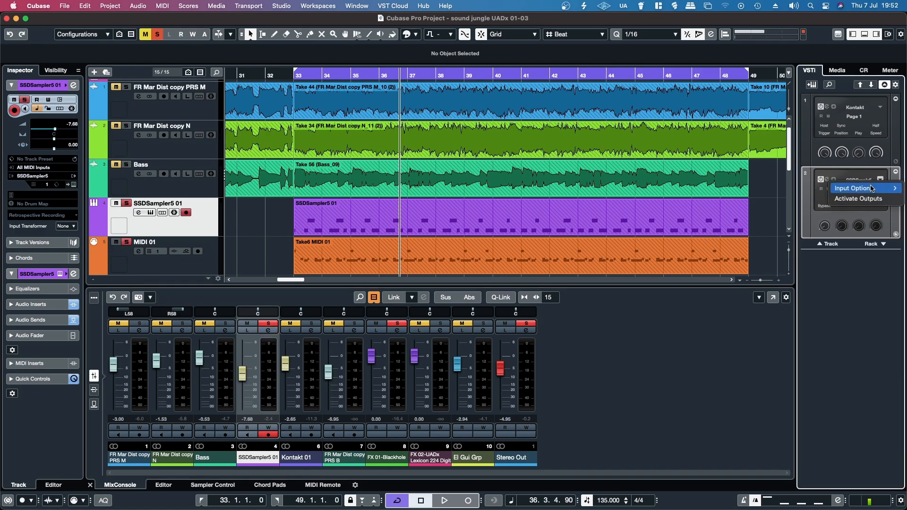
{"action": "left_click", "coordinate": [858, 199]}
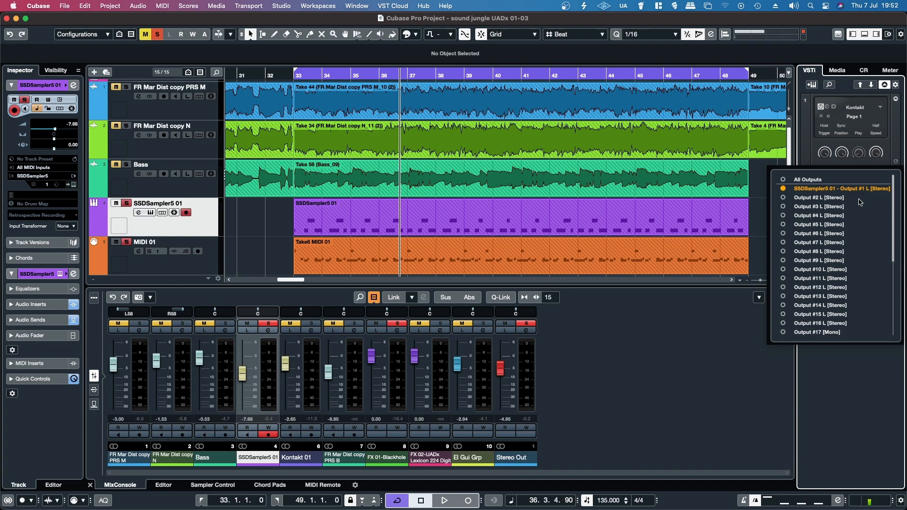
{"action": "mouse_move", "coordinate": [824, 212]}
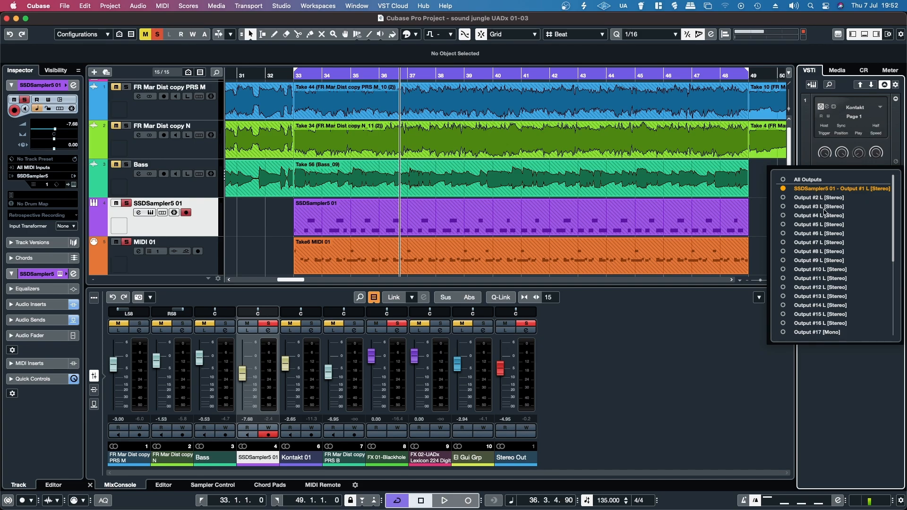
{"action": "mouse_move", "coordinate": [821, 208]}
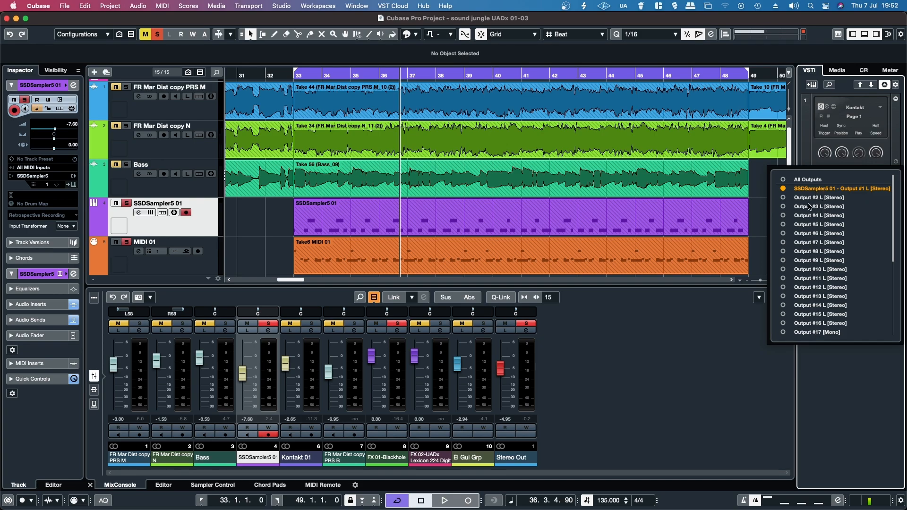
{"action": "mouse_move", "coordinate": [826, 233]}
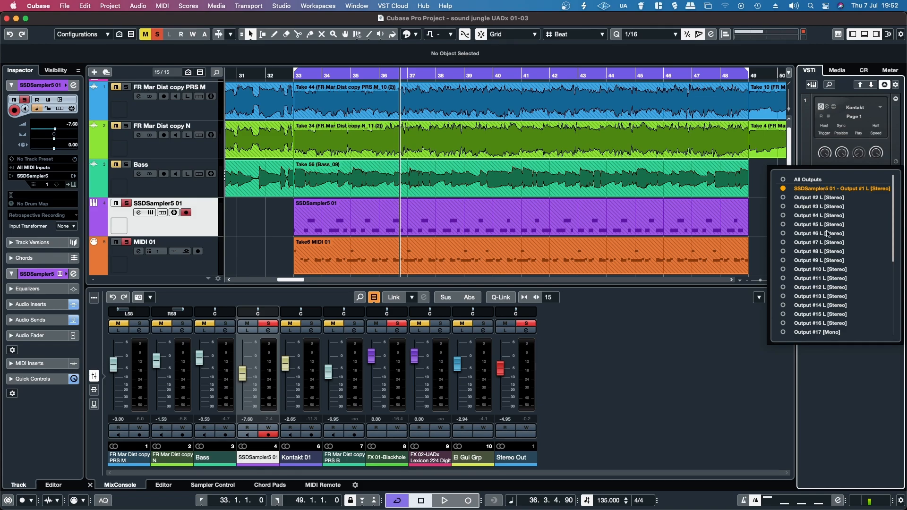
{"action": "scroll", "scroll_direction": "down", "scroll_amount": 3}
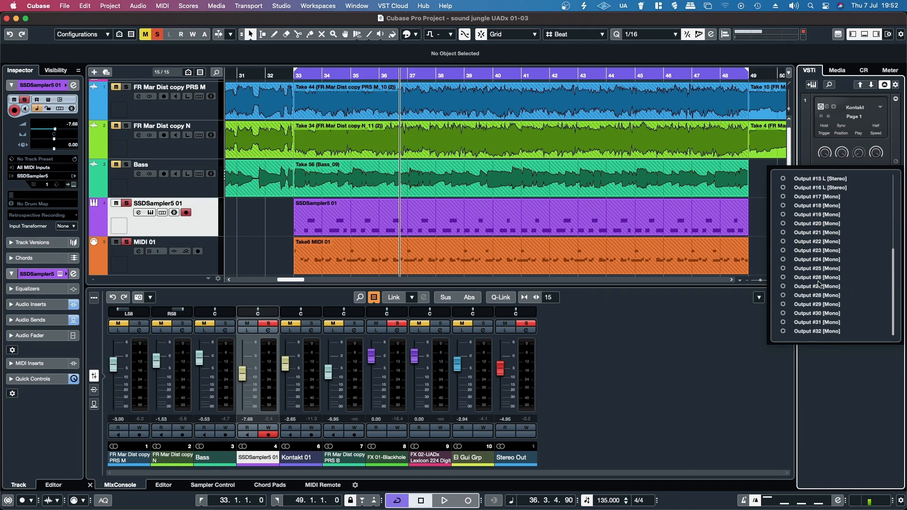
{"action": "scroll", "scroll_direction": "up", "scroll_amount": 3}
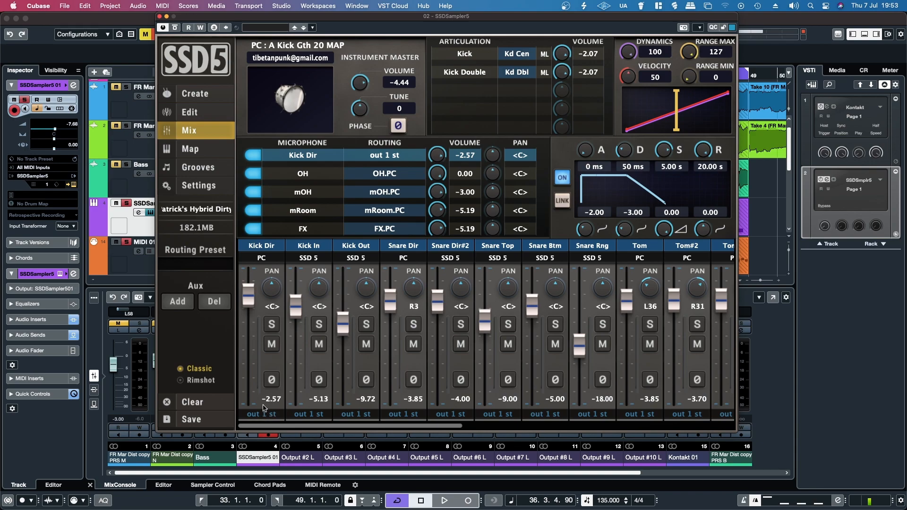
{"action": "mouse_move", "coordinate": [479, 418]}
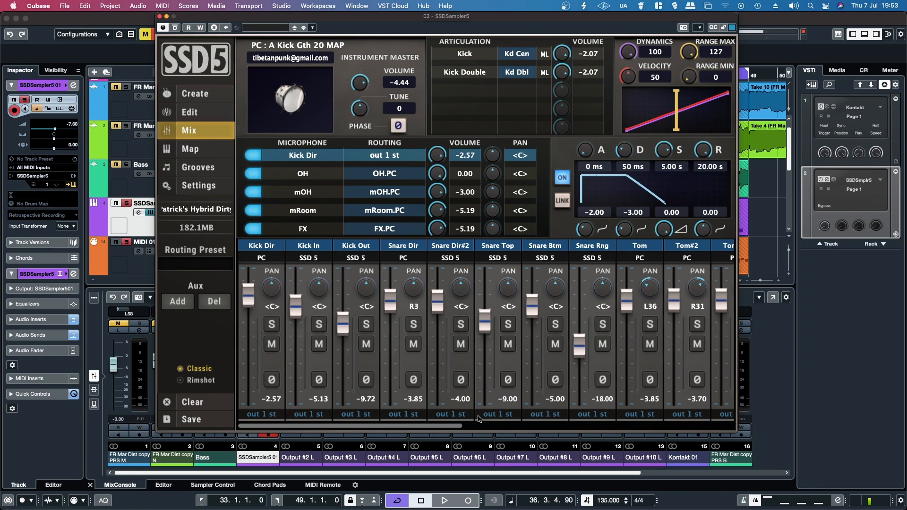
{"action": "mouse_move", "coordinate": [411, 418]}
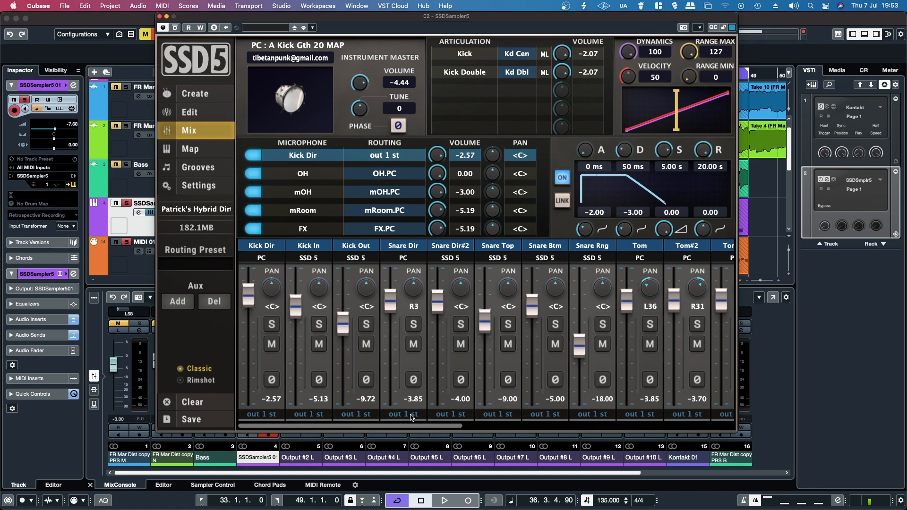
Step: Route the Snare Dir mic channel to out 2 st on SSD5's Mix page
{"action": "left_click", "coordinate": [383, 155]}
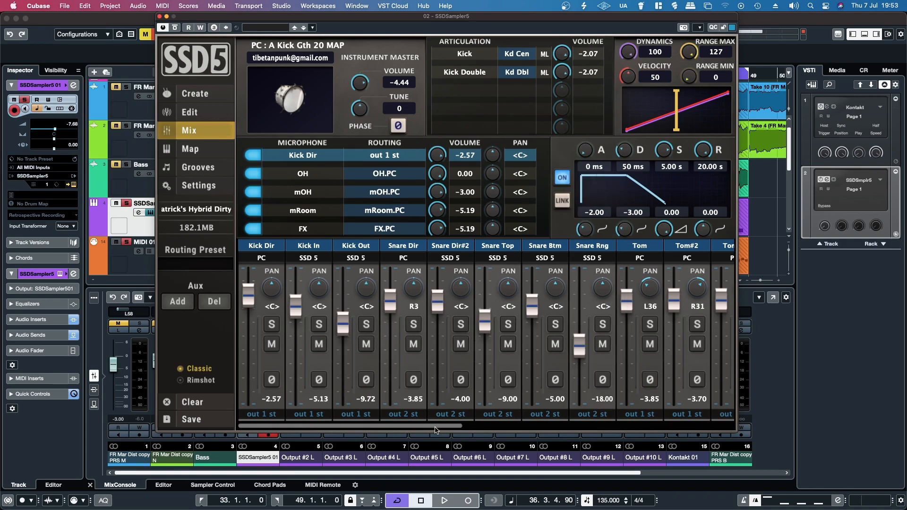
Step: Route the OH mic to output 3, mOH to output 5 and mRoom to output 6 in SSD5
{"action": "scroll", "scroll_direction": "right", "scroll_amount": 3}
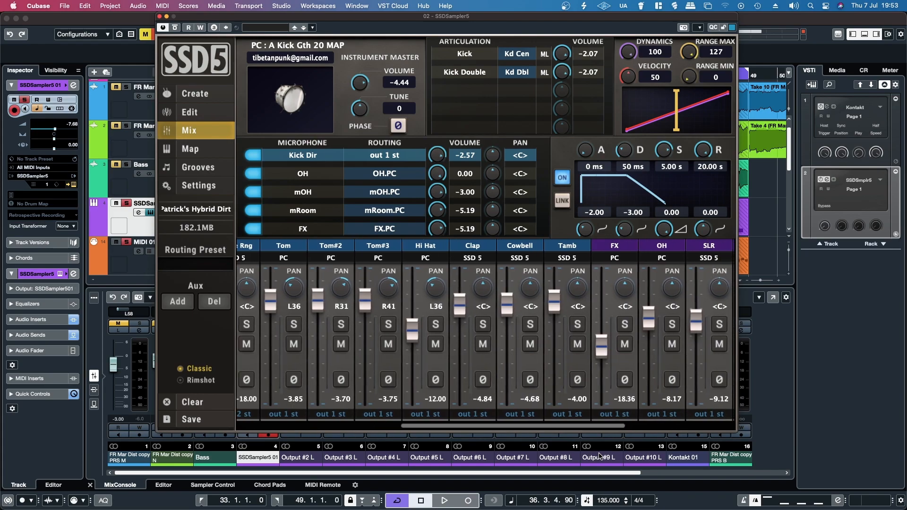
{"action": "scroll", "scroll_direction": "right", "scroll_amount": 3}
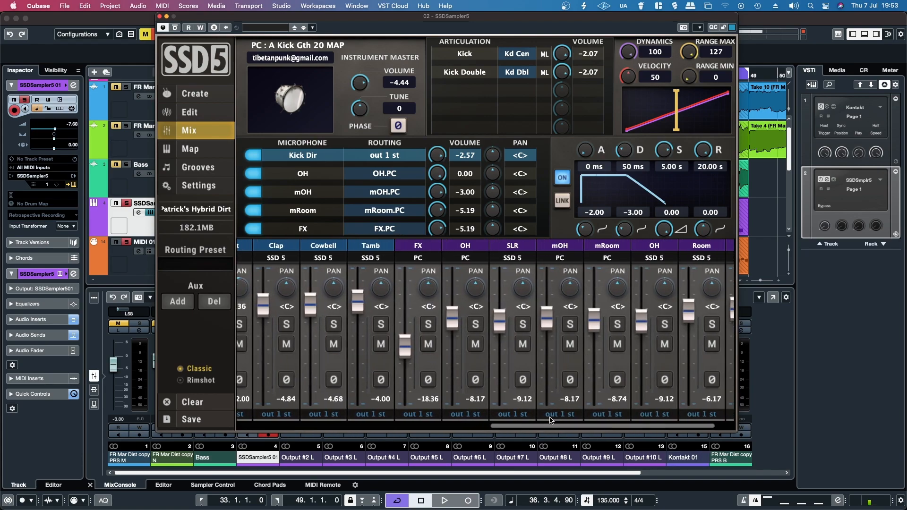
{"action": "left_click", "coordinate": [383, 155]}
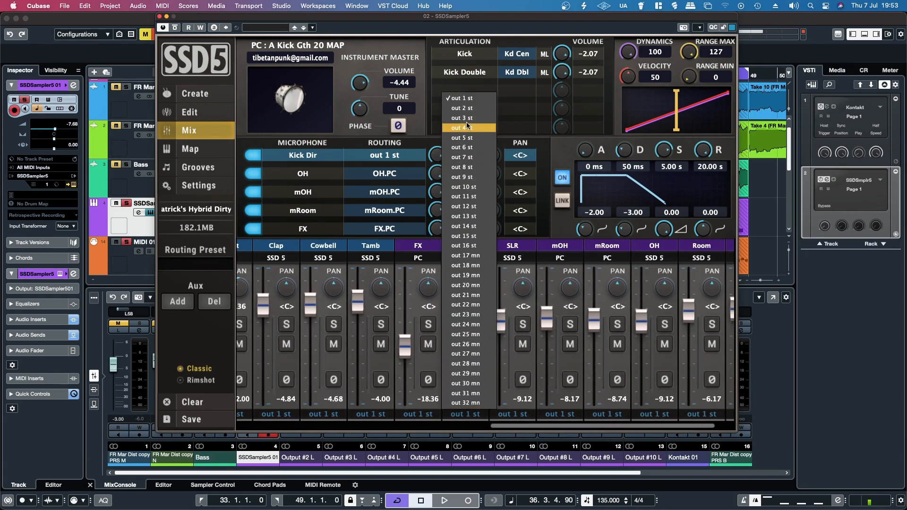
{"action": "left_click", "coordinate": [461, 117]}
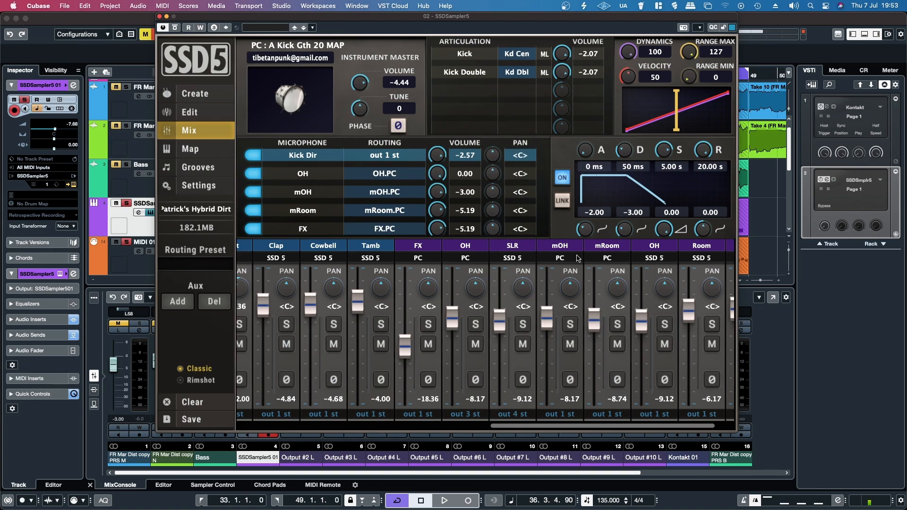
{"action": "left_click", "coordinate": [558, 257]}
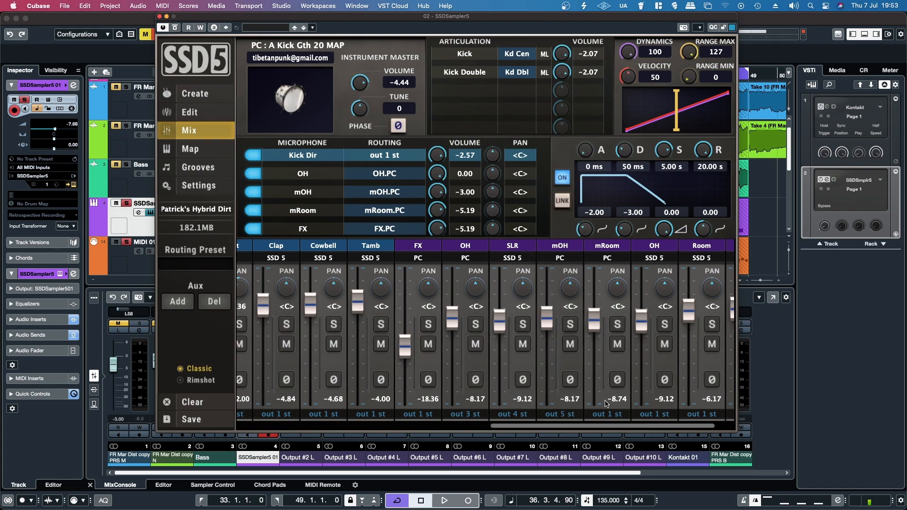
{"action": "left_click", "coordinate": [607, 153]}
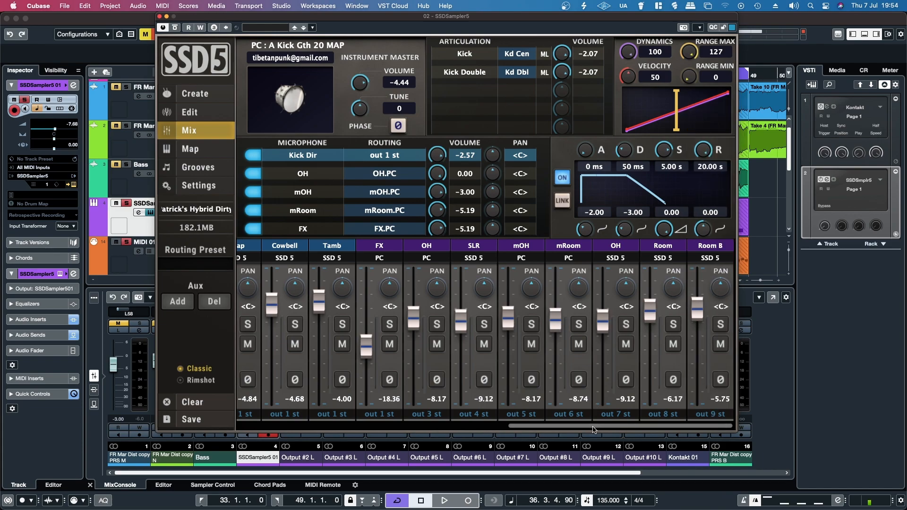
{"action": "scroll", "scroll_direction": "left", "scroll_amount": 3}
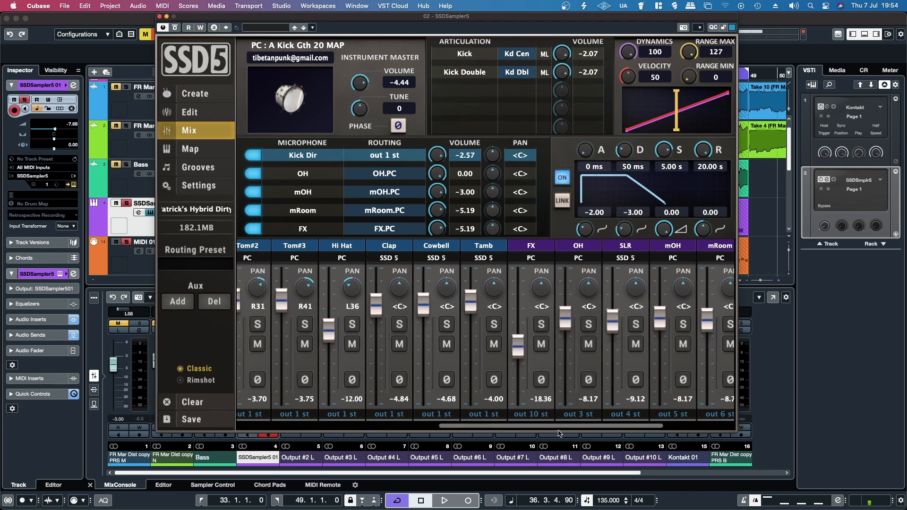
{"action": "scroll", "scroll_direction": "left", "scroll_amount": 3}
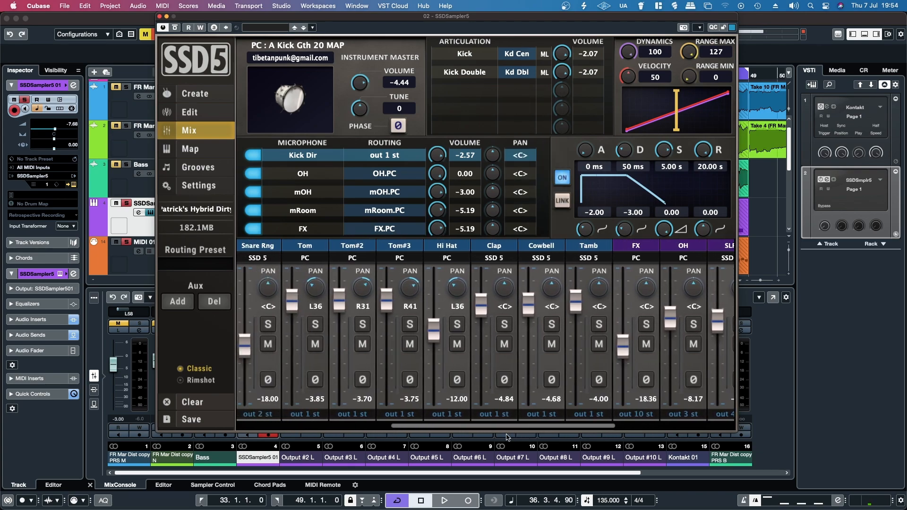
{"action": "scroll", "scroll_direction": "left", "scroll_amount": 3}
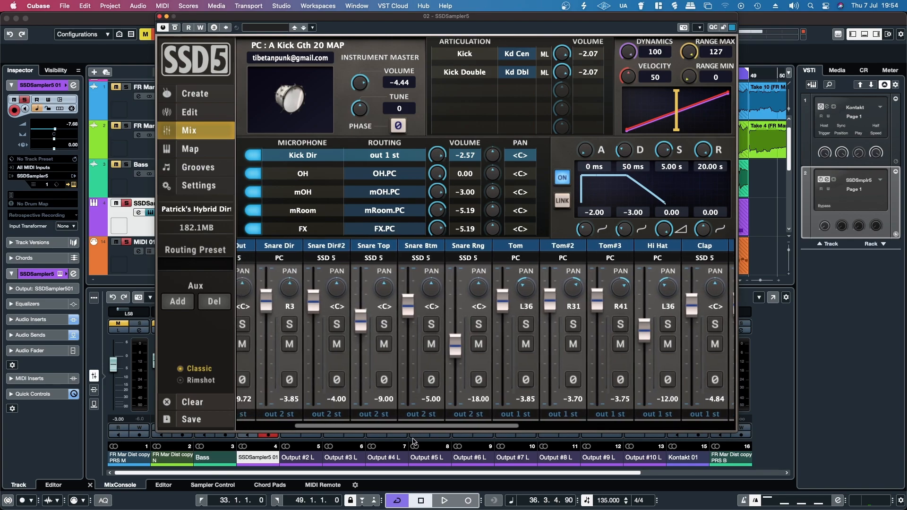
{"action": "scroll", "scroll_direction": "left", "scroll_amount": 3}
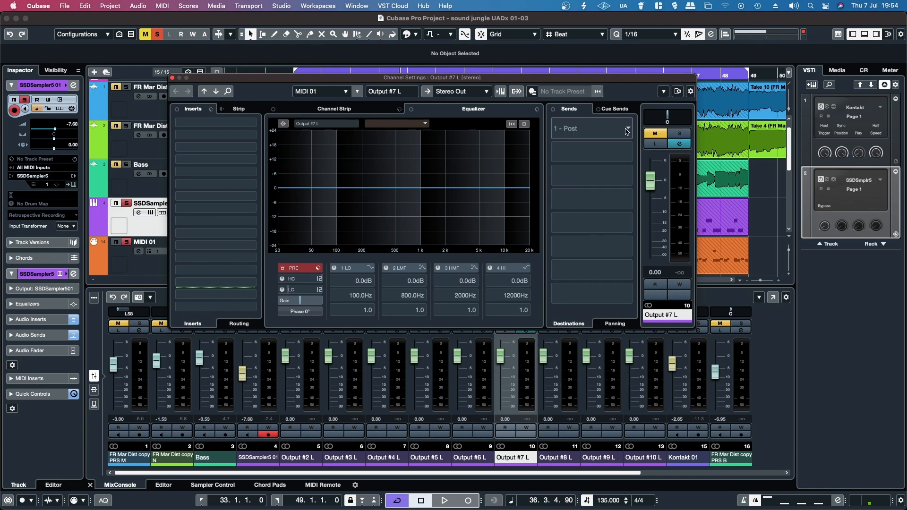
Step: Close Output #7 L settings, start playback and watch the sampler output meters while toggling VSTi and CR panels
{"action": "left_click", "coordinate": [180, 78]}
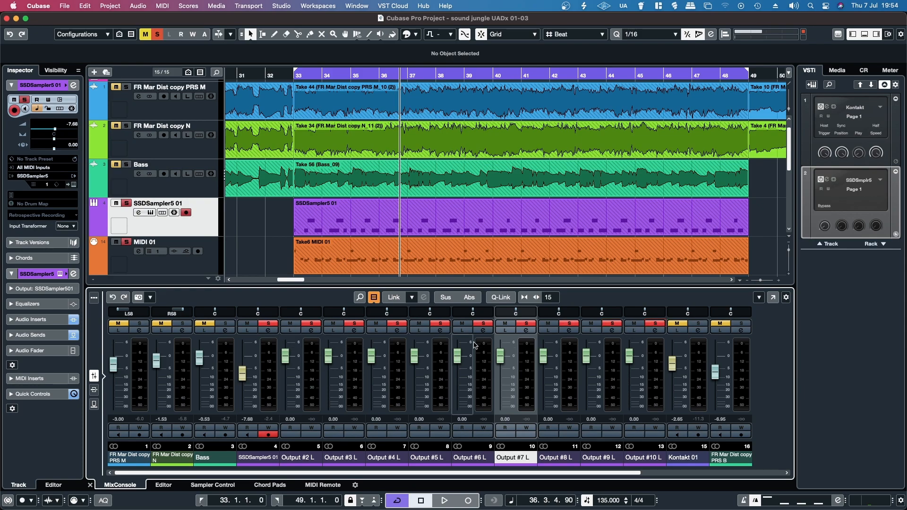
{"action": "mouse_move", "coordinate": [866, 188]}
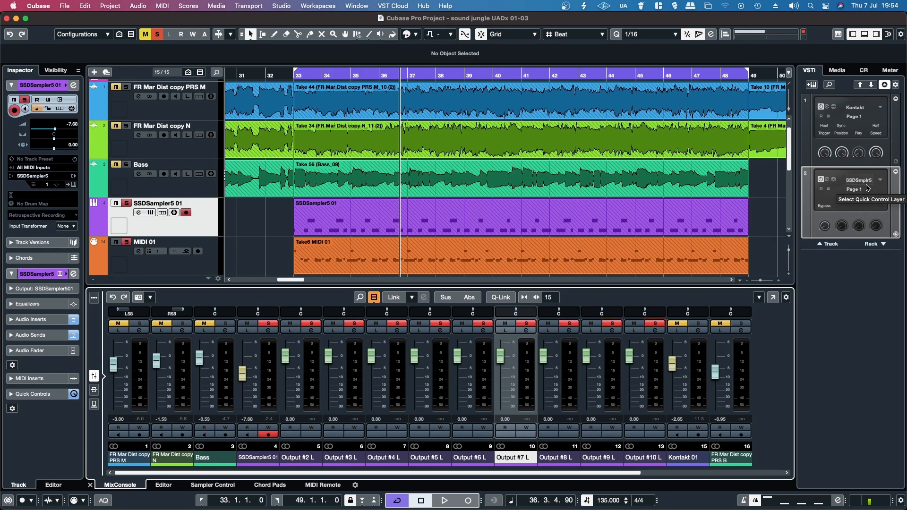
{"action": "left_click", "coordinate": [443, 500]}
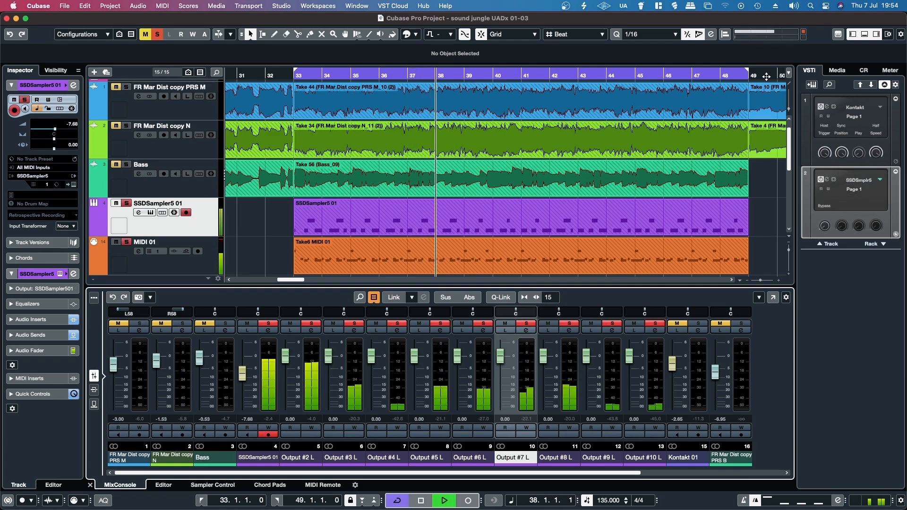
{"action": "left_click", "coordinate": [865, 70]}
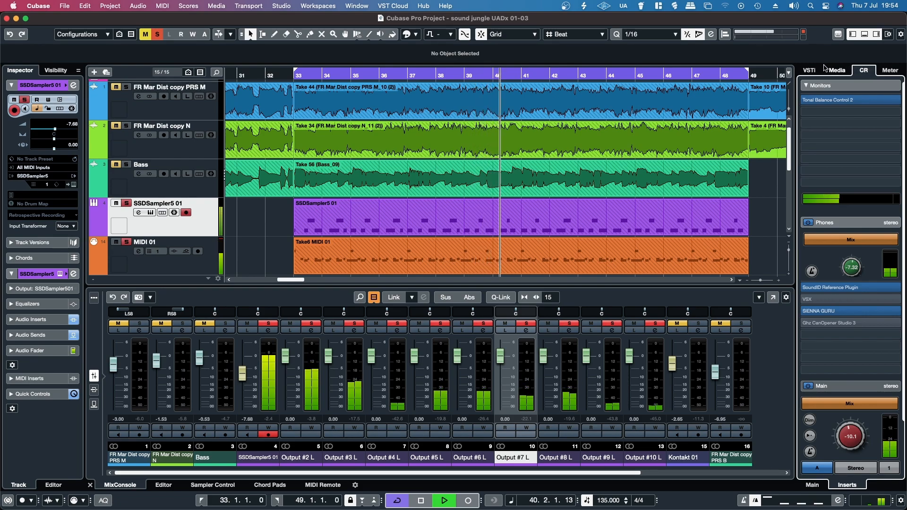
{"action": "left_click", "coordinate": [809, 70]}
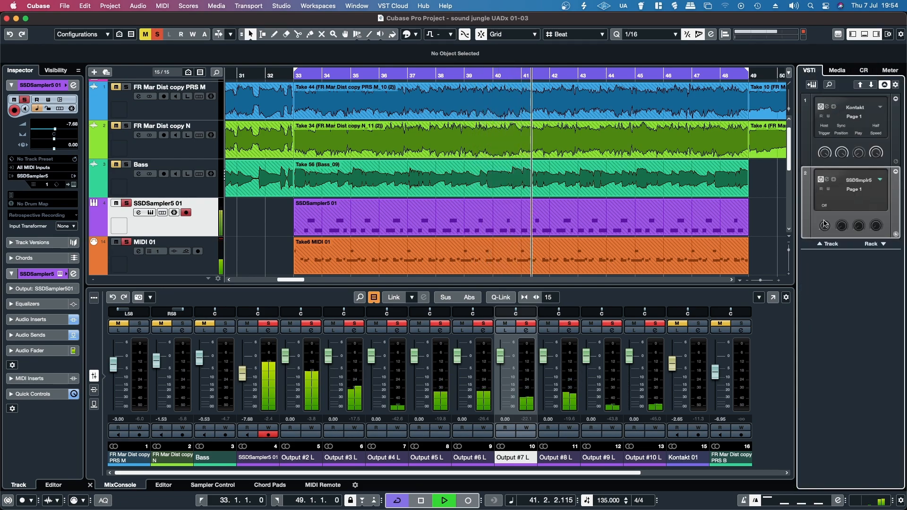
{"action": "left_click", "coordinate": [862, 70]}
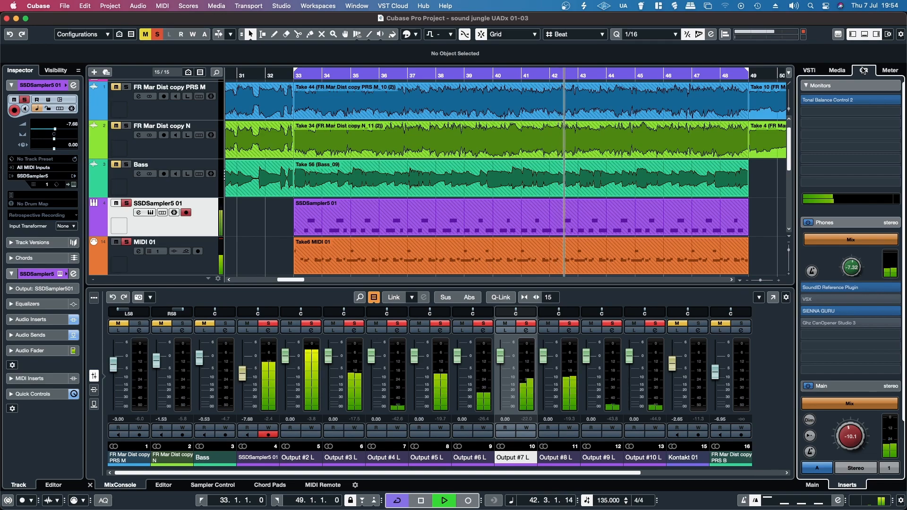
{"action": "left_click", "coordinate": [809, 70]}
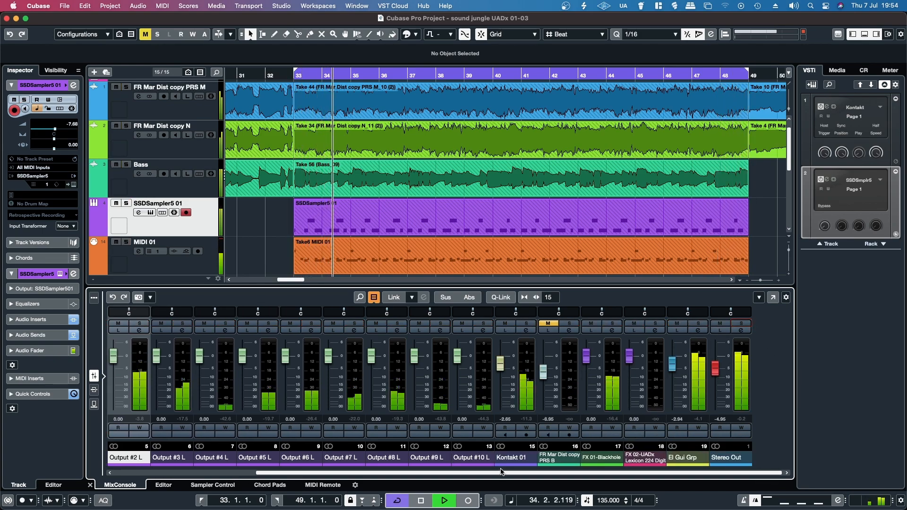
Step: Rename the SSDSampler5 01 and Output #2 L mixer channels to Kick and Snare
{"action": "scroll", "scroll_direction": "left", "scroll_amount": 3}
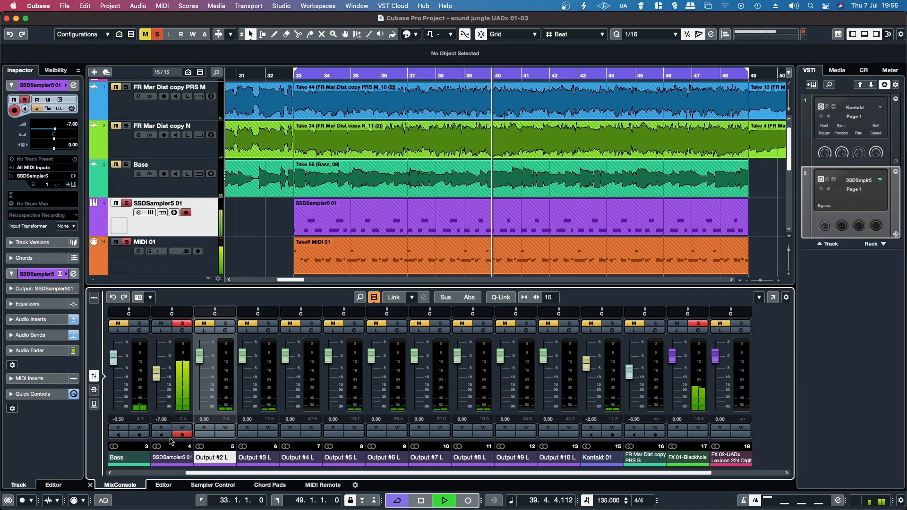
{"action": "left_click", "coordinate": [171, 458]}
{"action": "type", "text": "Snare"}
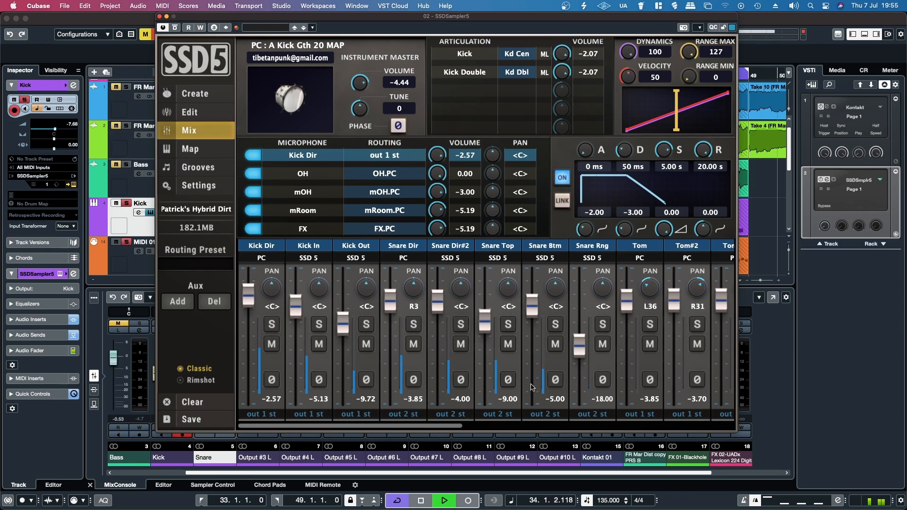
Step: Rename Output #4 L onward to OH, SLR, mOH, MRoom, OH, Room and Room B in the MixConsole
{"action": "scroll", "scroll_direction": "right", "scroll_amount": 3}
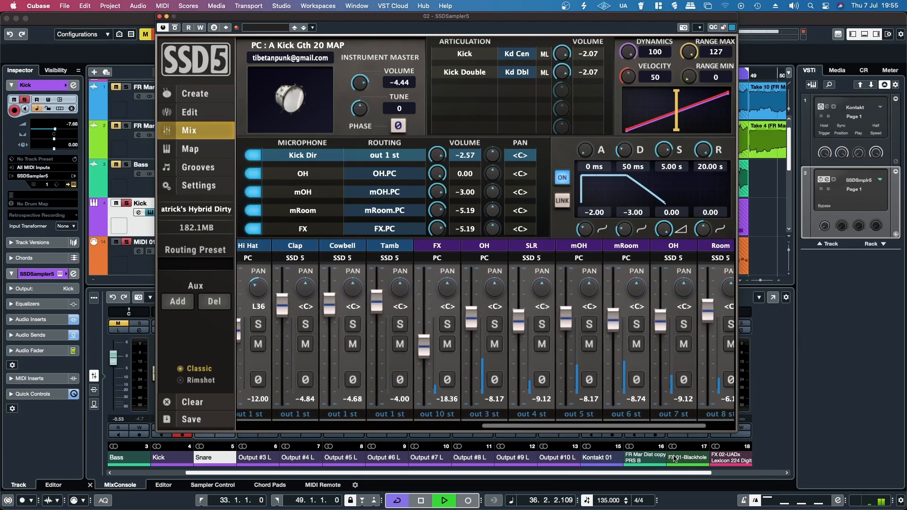
{"action": "scroll", "scroll_direction": "right", "scroll_amount": 3}
{"action": "type", "text": "OH"}
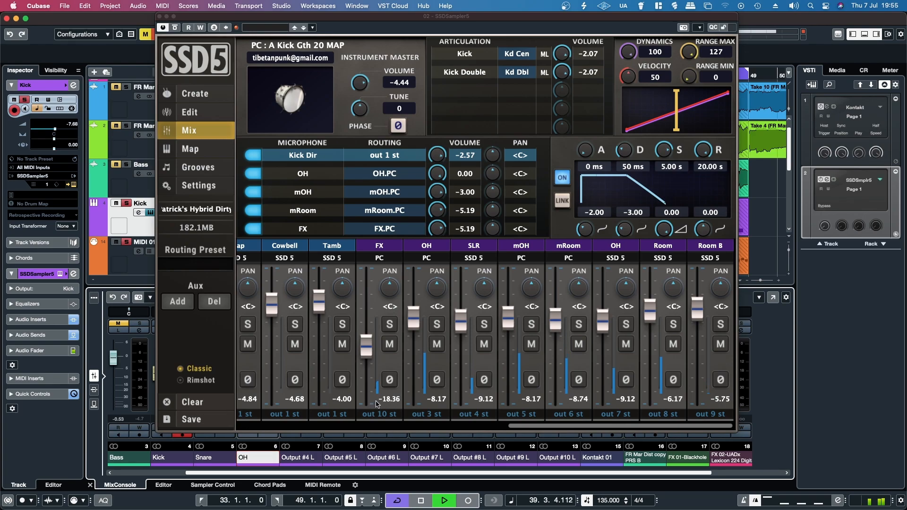
{"action": "left_click", "coordinate": [297, 457]}
{"action": "type", "text": "SLR"}
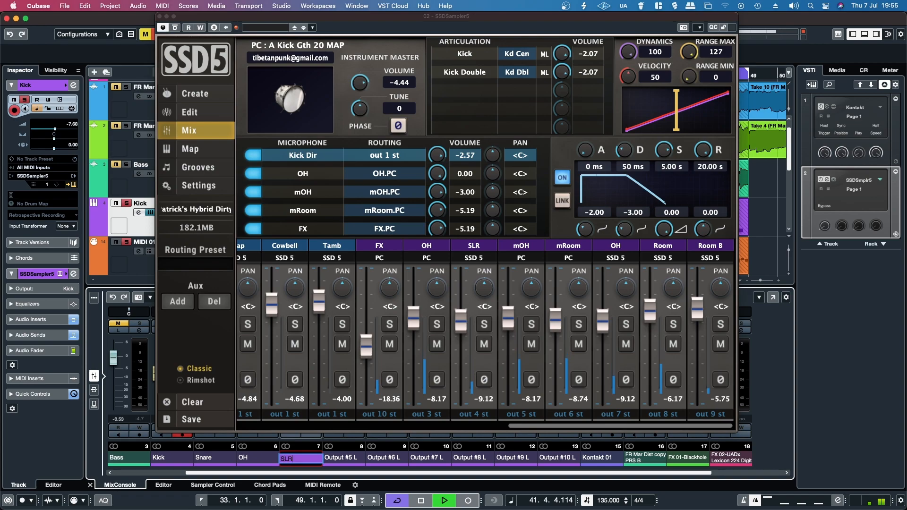
{"action": "mouse_move", "coordinate": [338, 457]}
{"action": "type", "text": "MRoom"}
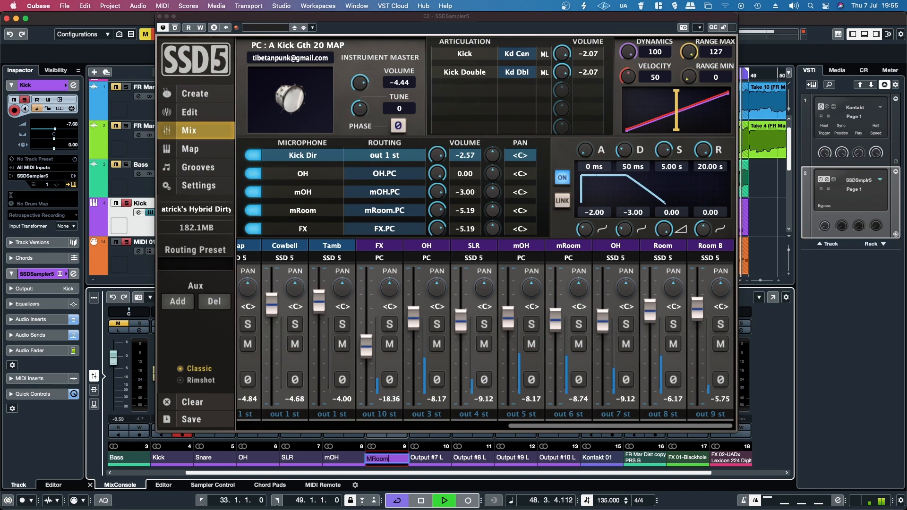
{"action": "mouse_move", "coordinate": [426, 457]}
{"action": "type", "text": "Room B"}
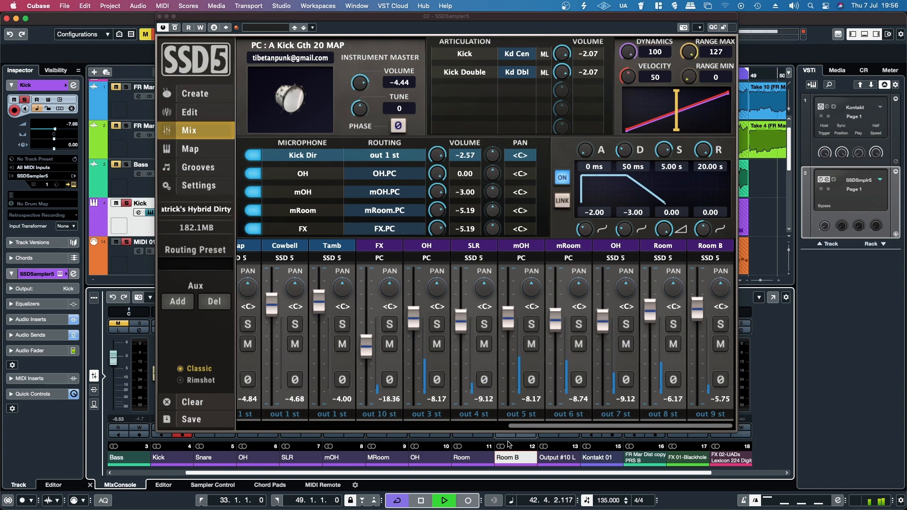
{"action": "left_click", "coordinate": [557, 457]}
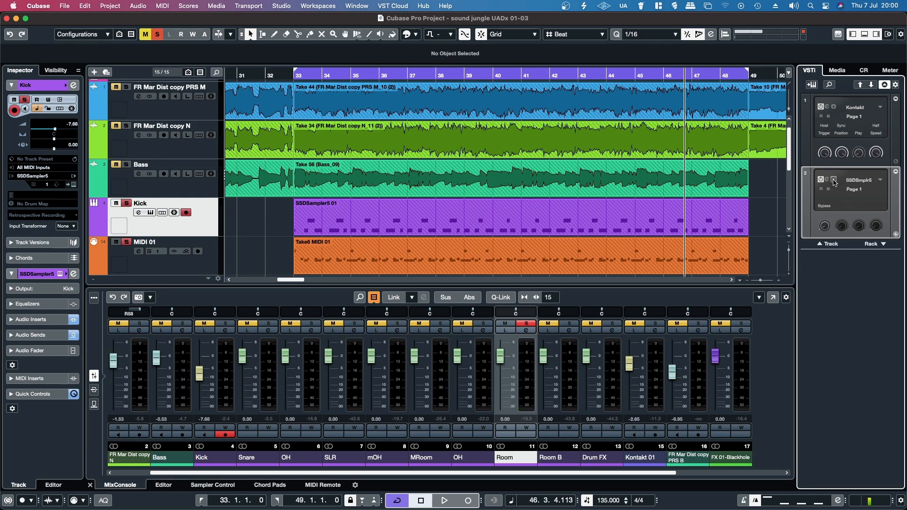
{"action": "mouse_move", "coordinate": [833, 183]}
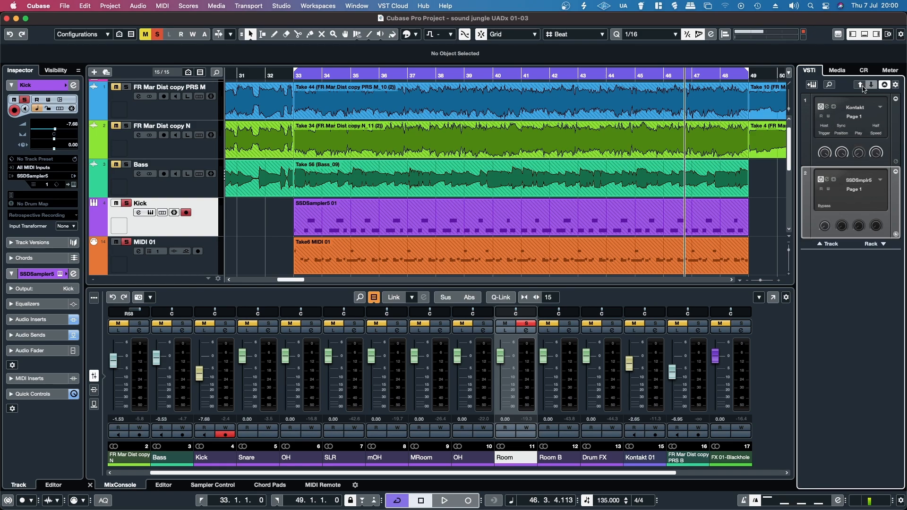
{"action": "mouse_move", "coordinate": [856, 142]}
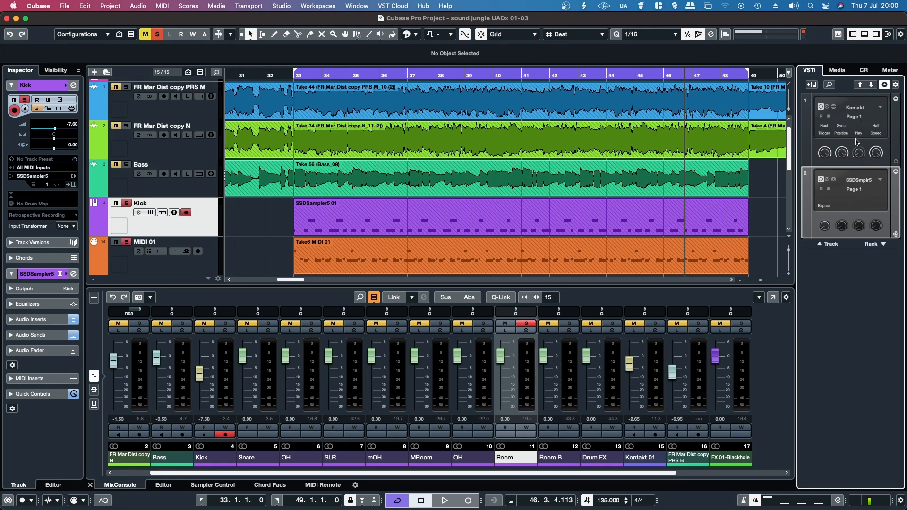
{"action": "mouse_move", "coordinate": [848, 145]}
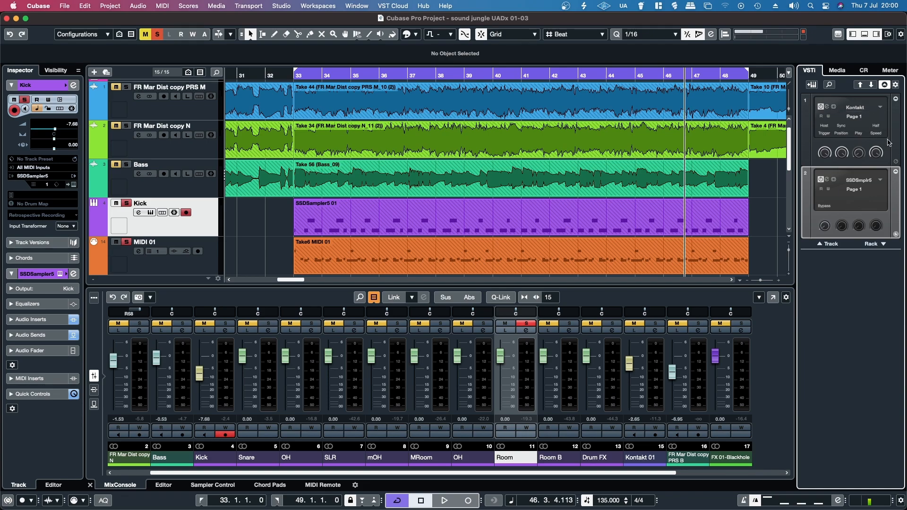
{"action": "mouse_move", "coordinate": [845, 144]}
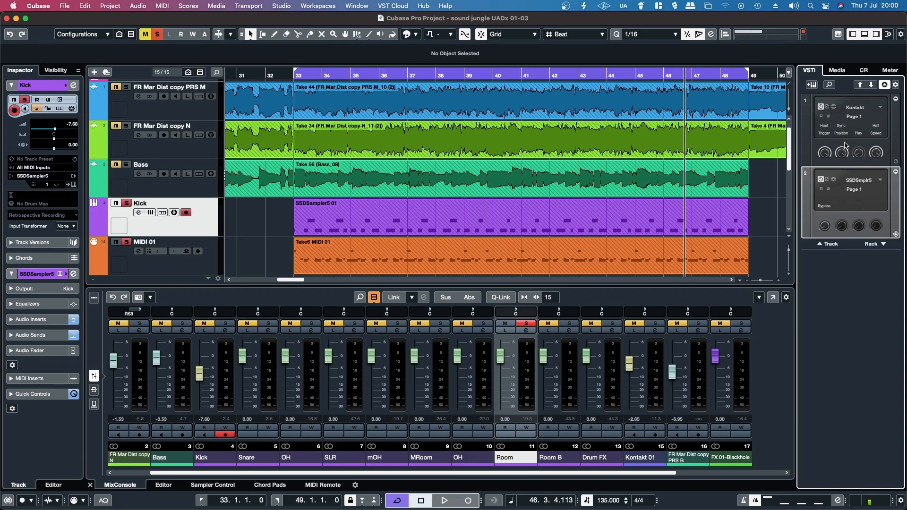
{"action": "mouse_move", "coordinate": [891, 136]}
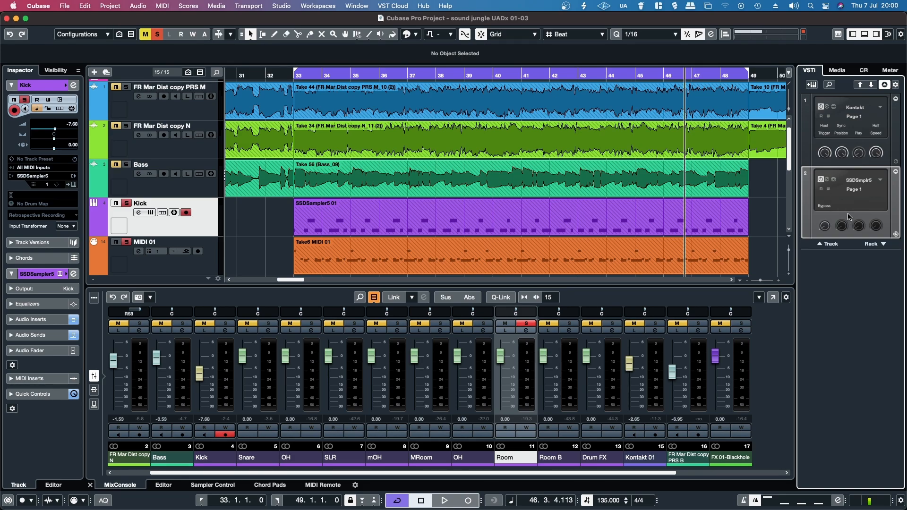
{"action": "mouse_move", "coordinate": [803, 259]}
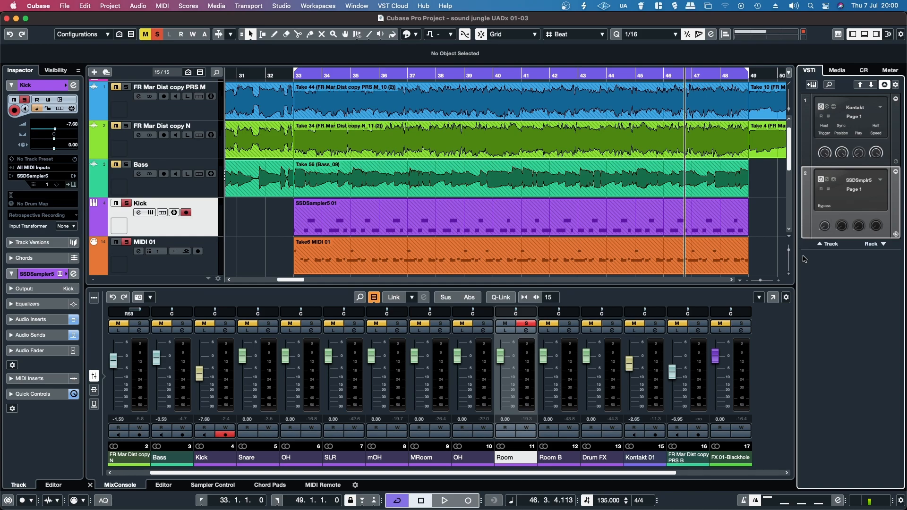